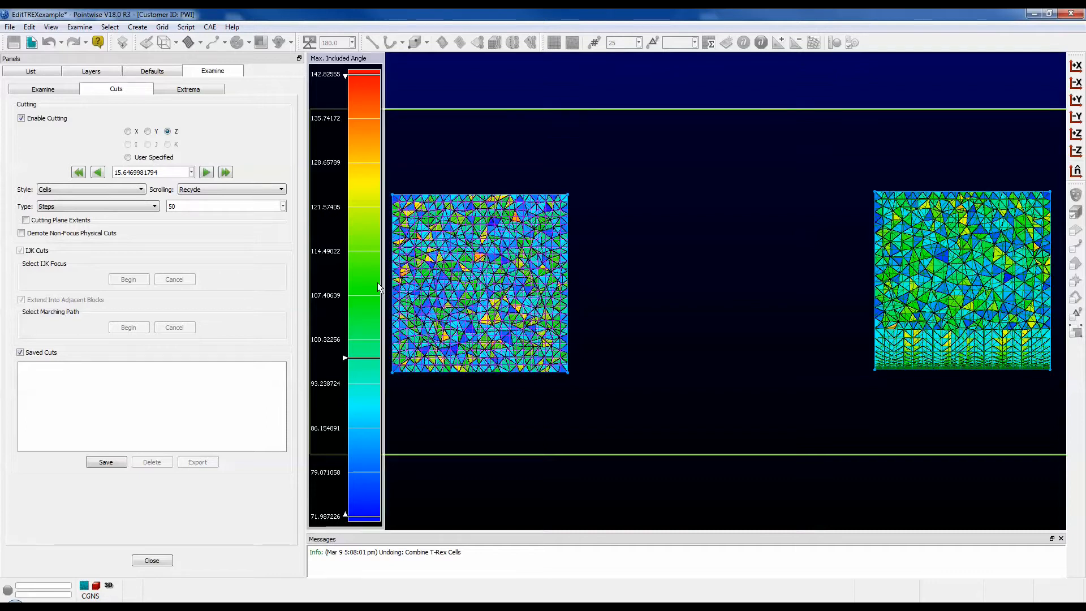
mouse_move(605, 262)
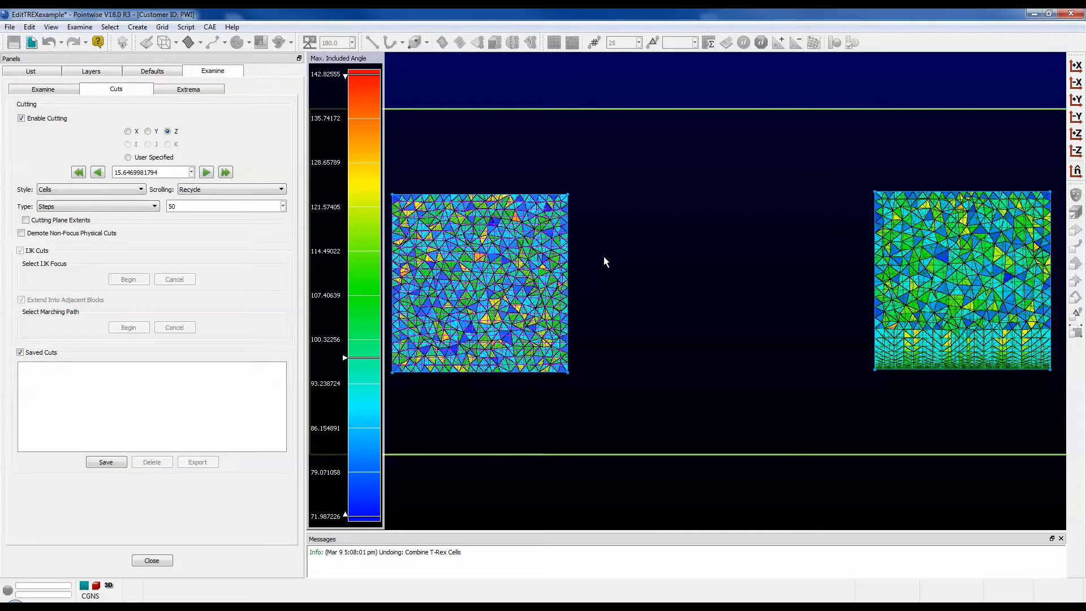
mouse_move(786, 361)
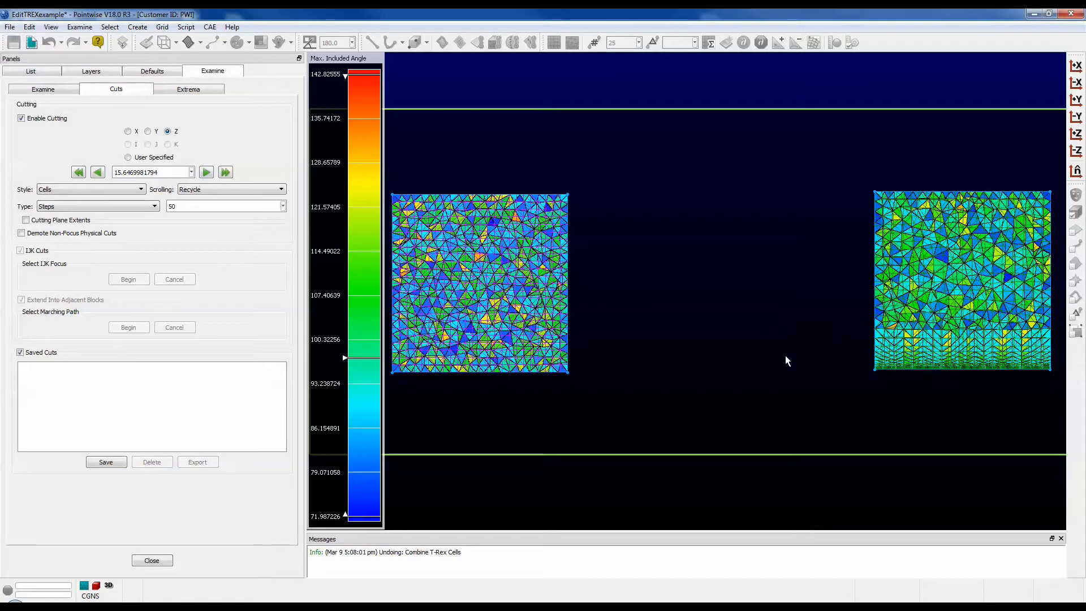
mouse_move(950, 401)
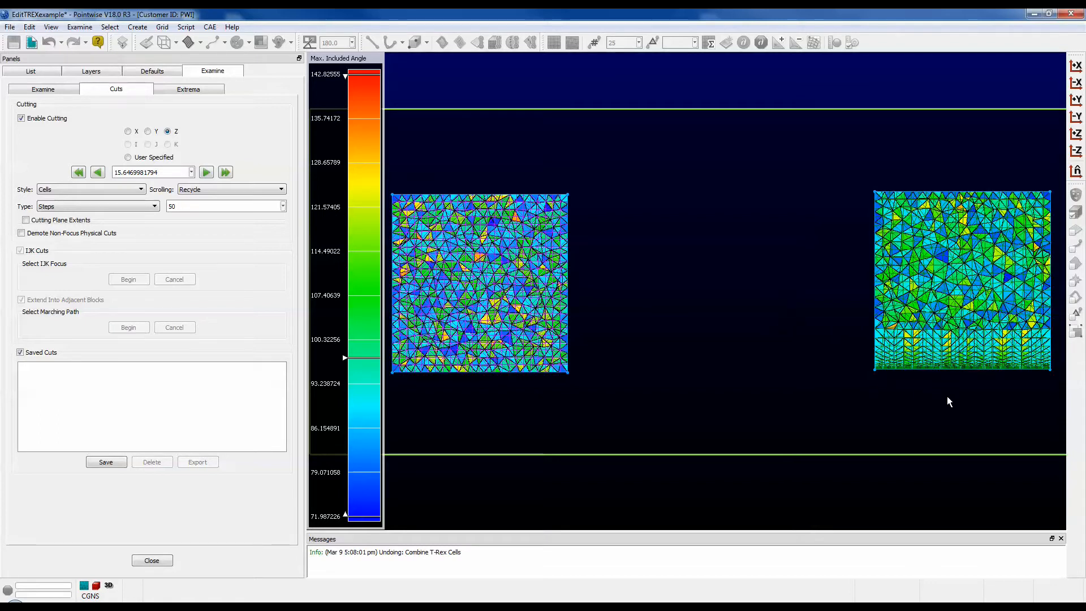
mouse_move(843, 333)
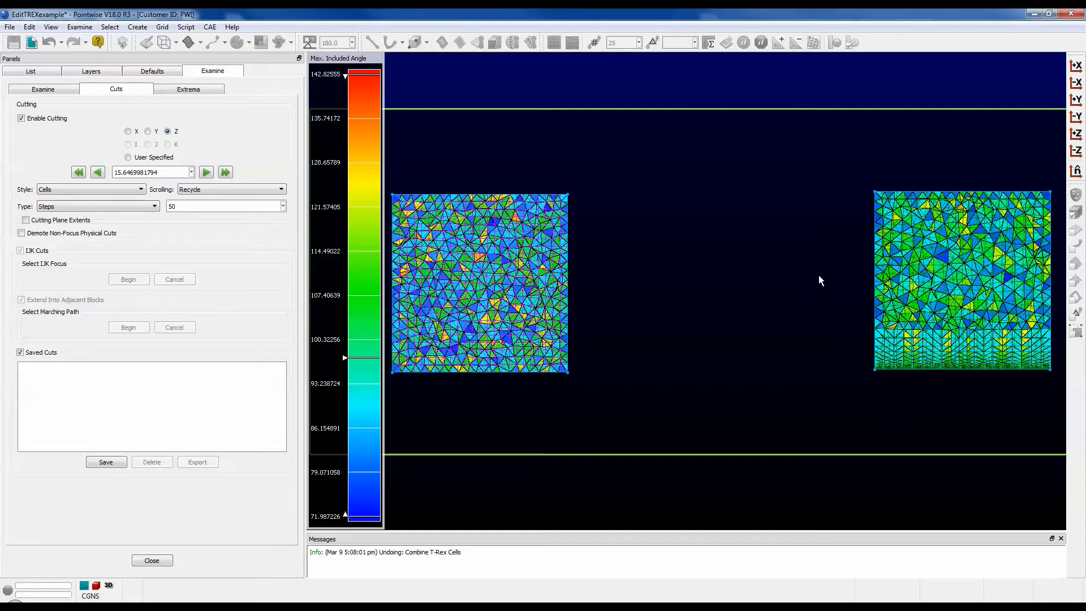
mouse_move(800, 278)
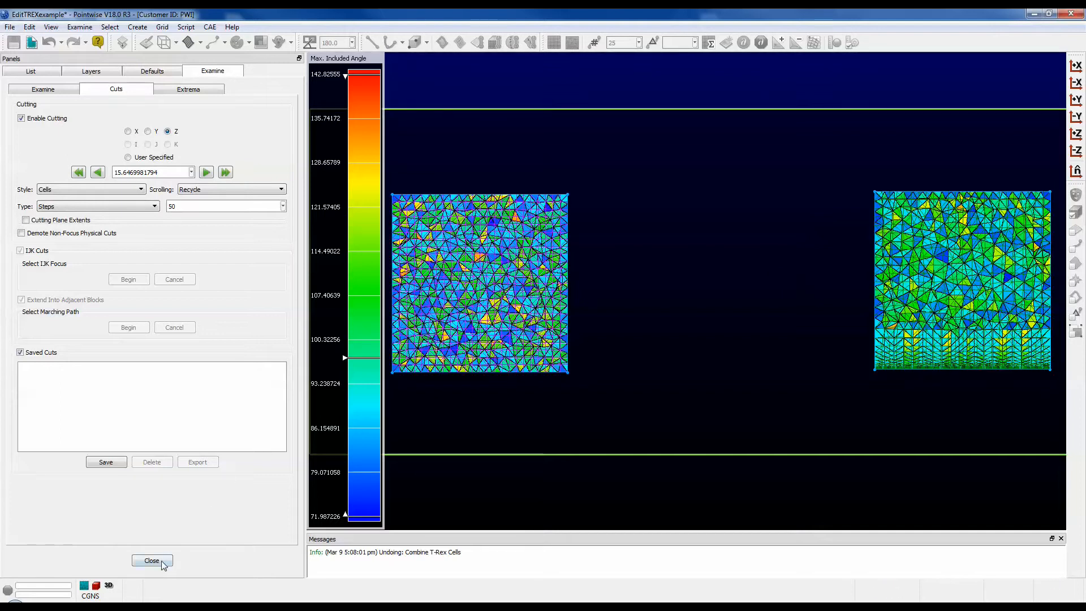
- Close the Examine panel after reviewing the maximum included angle cuts
left_click(152, 560)
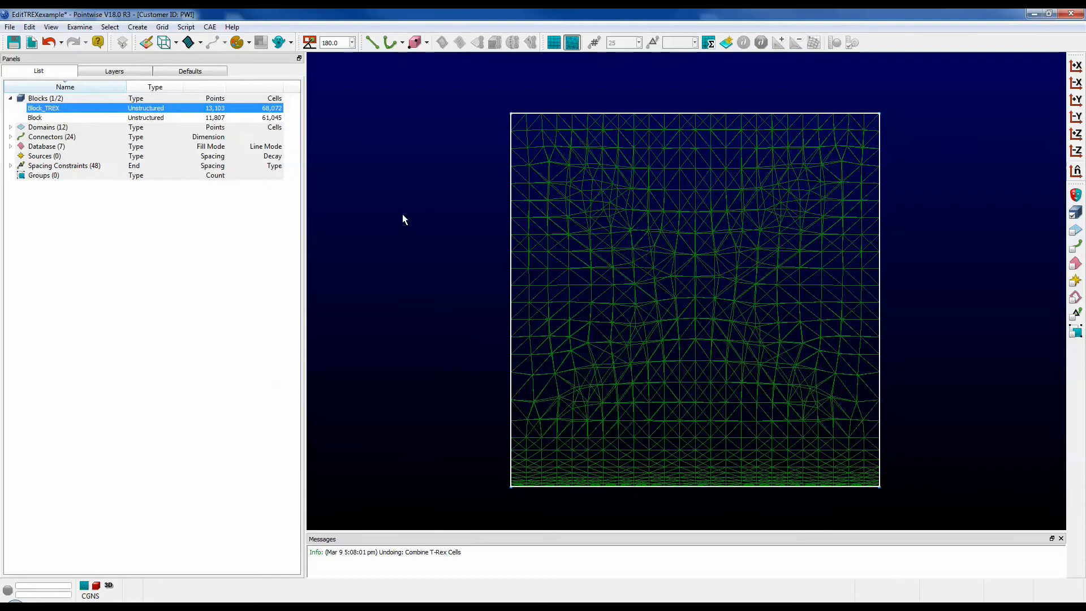
- Apply Edit > Combine T-Rex Cells to Block_TREX, dropping its count from 68,072 to 46,428 cells
left_click(29, 26)
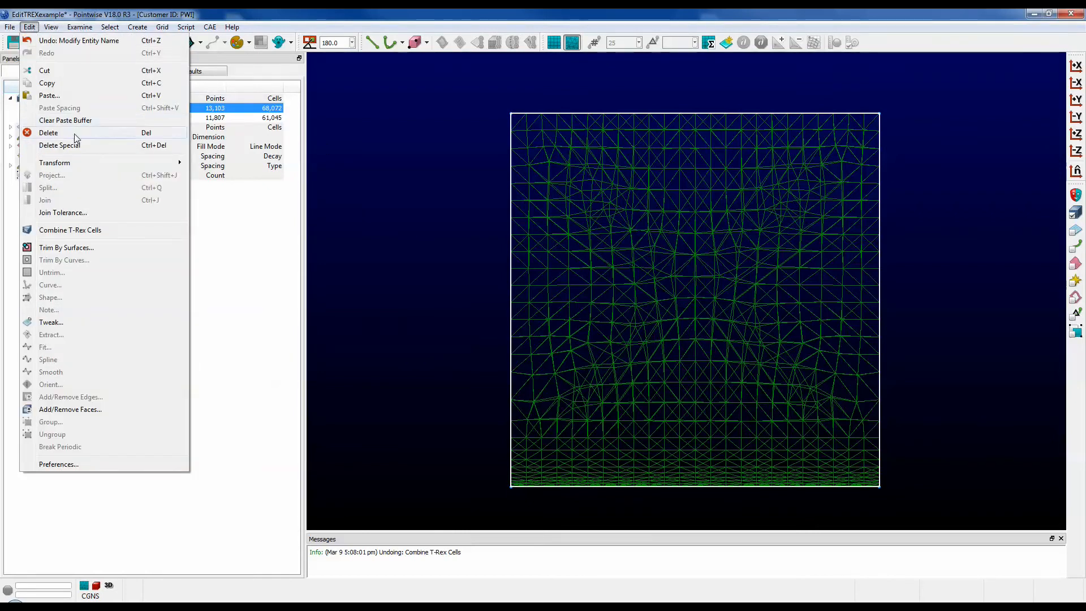
mouse_move(81, 230)
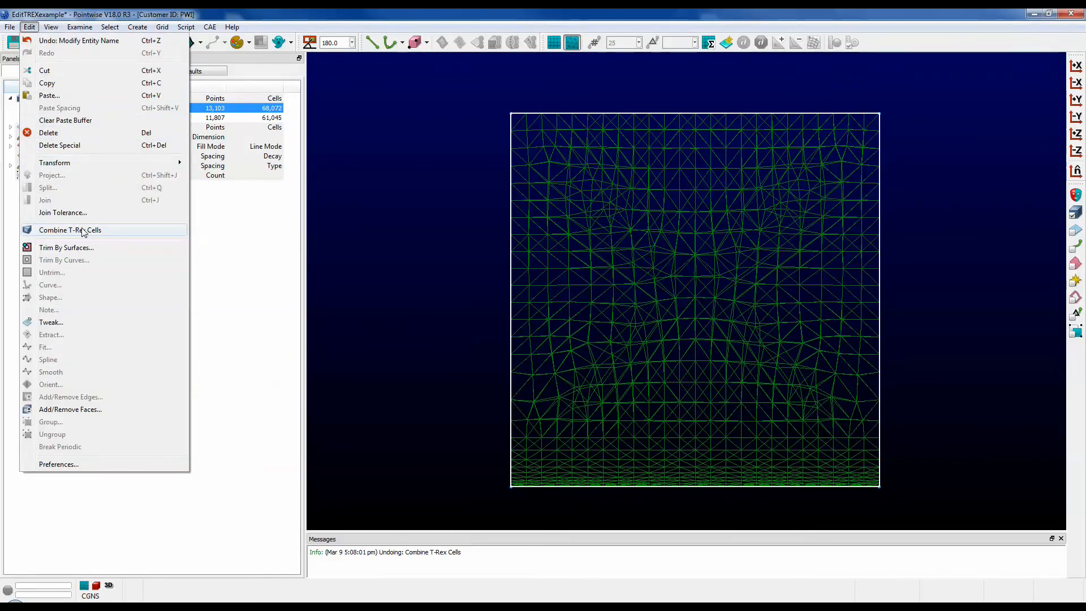
left_click(70, 231)
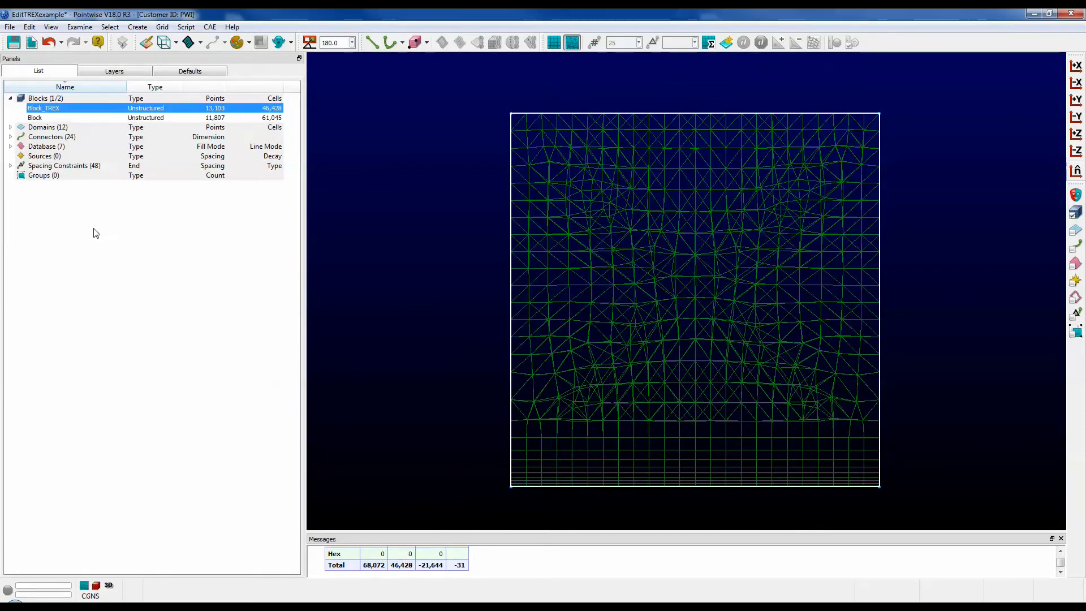
mouse_move(102, 235)
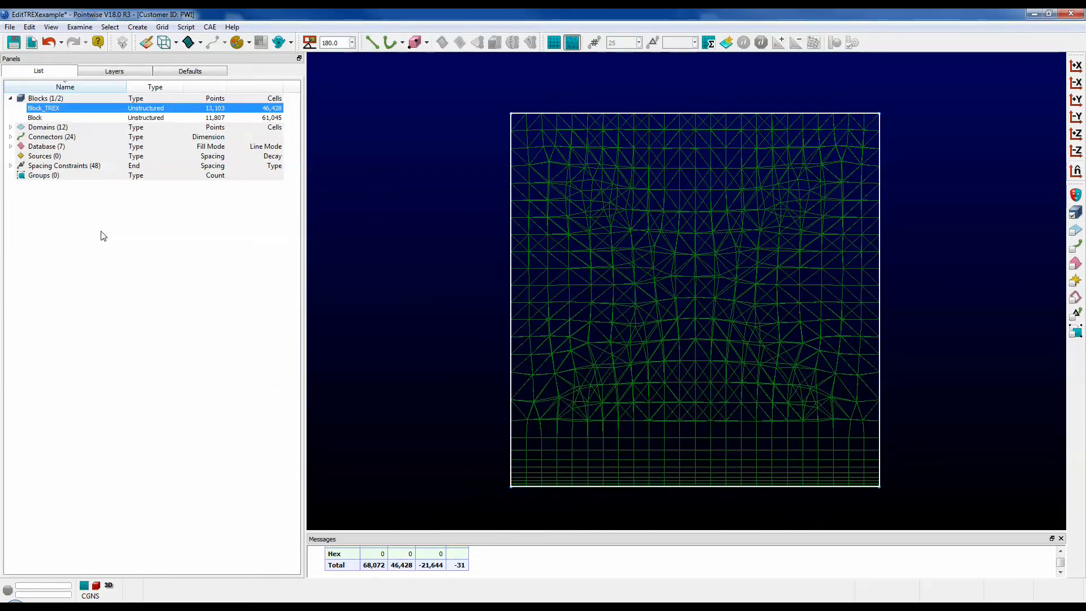
mouse_move(392, 416)
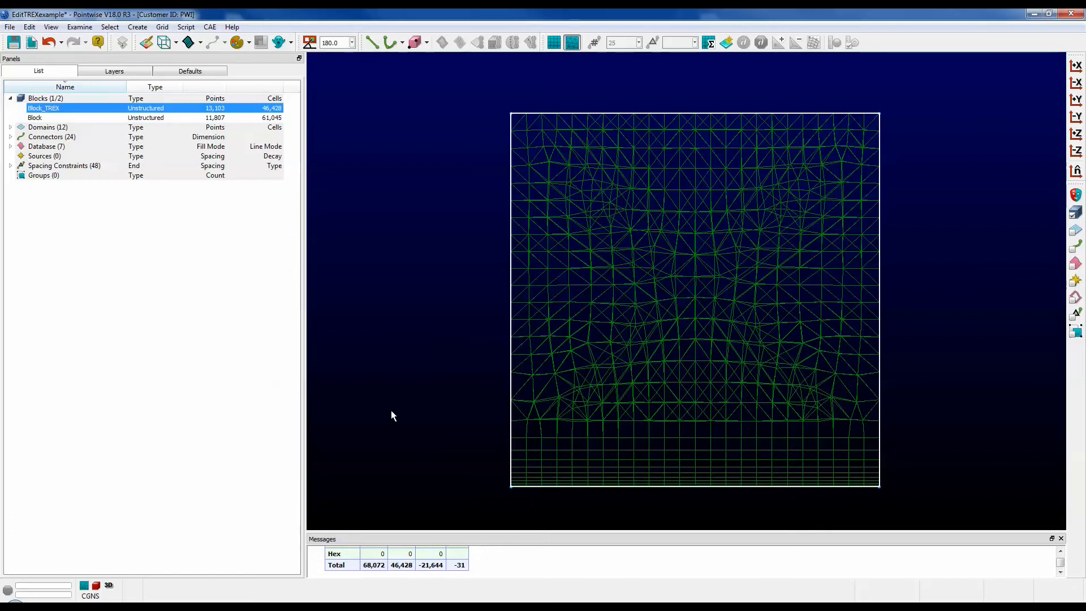
mouse_move(423, 454)
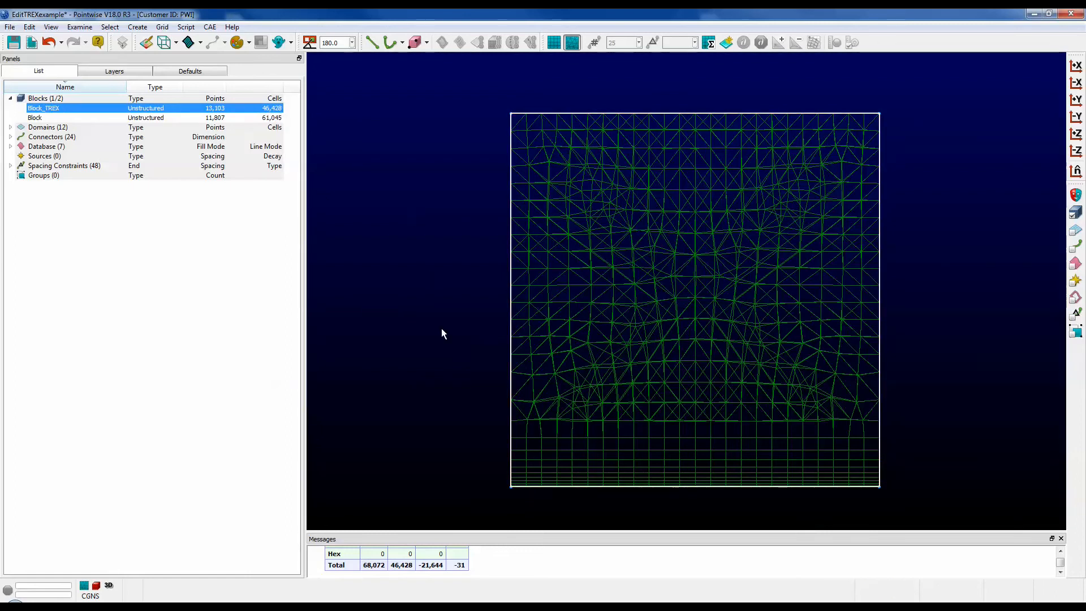
mouse_move(451, 419)
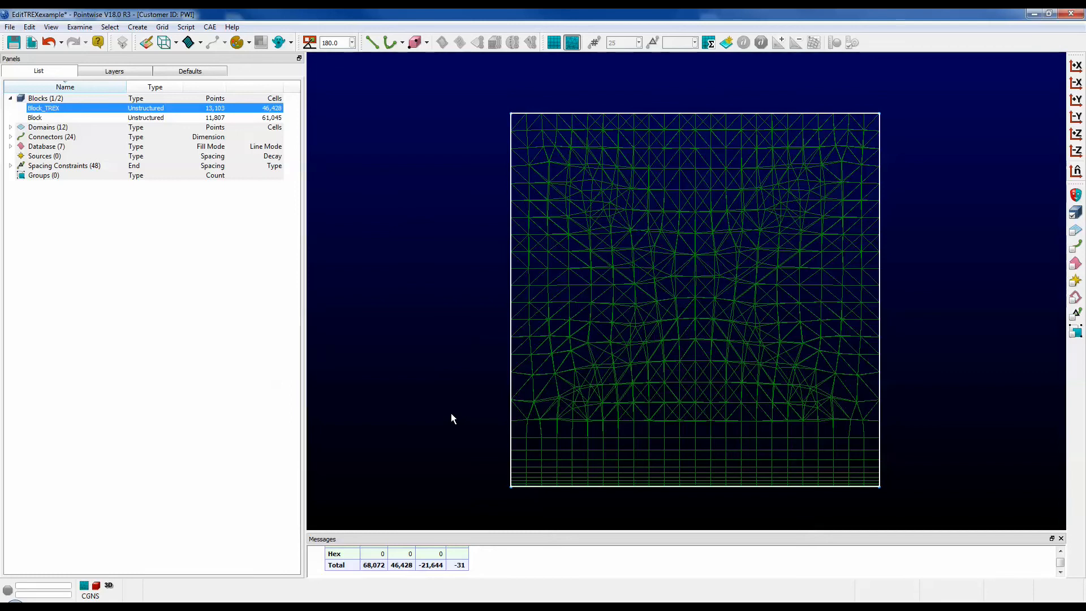